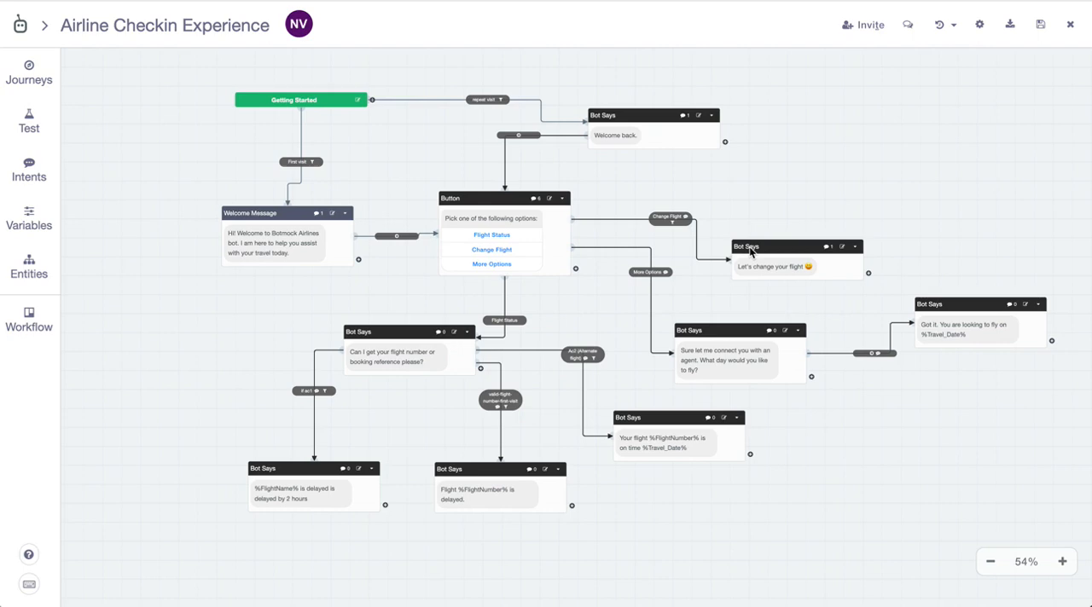
mouse_move(733, 225)
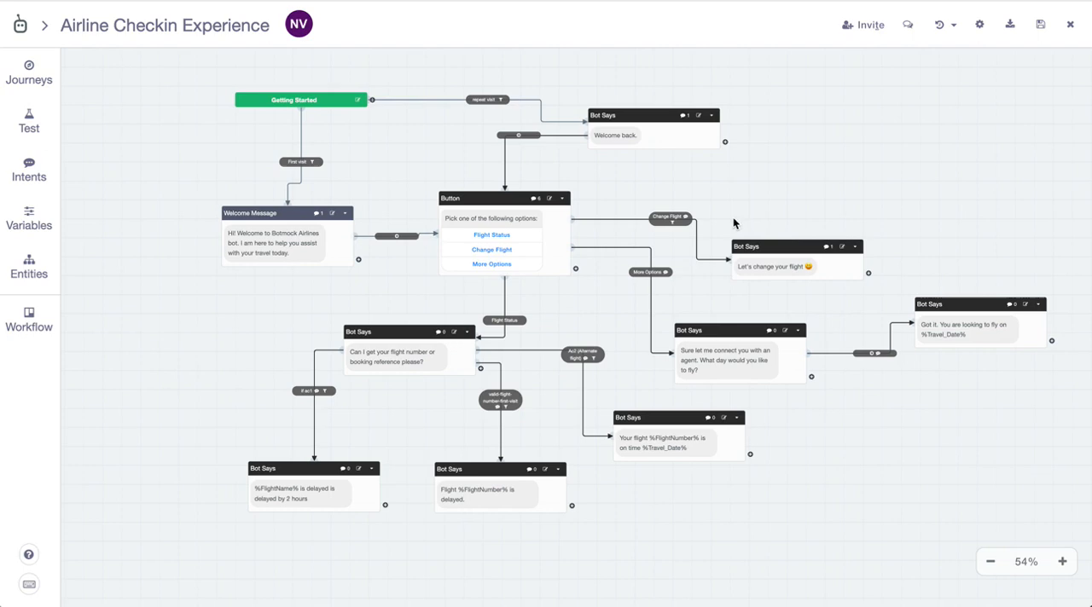
mouse_move(853, 27)
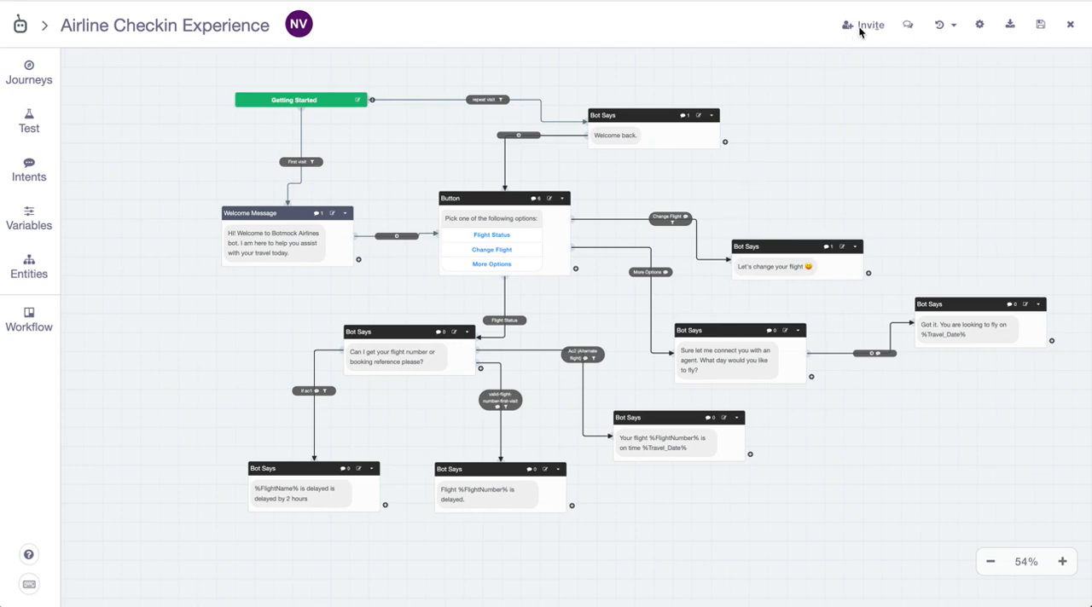
- Start inviting a member as Reviewer, check the board's shareable link, and return to the invite list
left_click(865, 24)
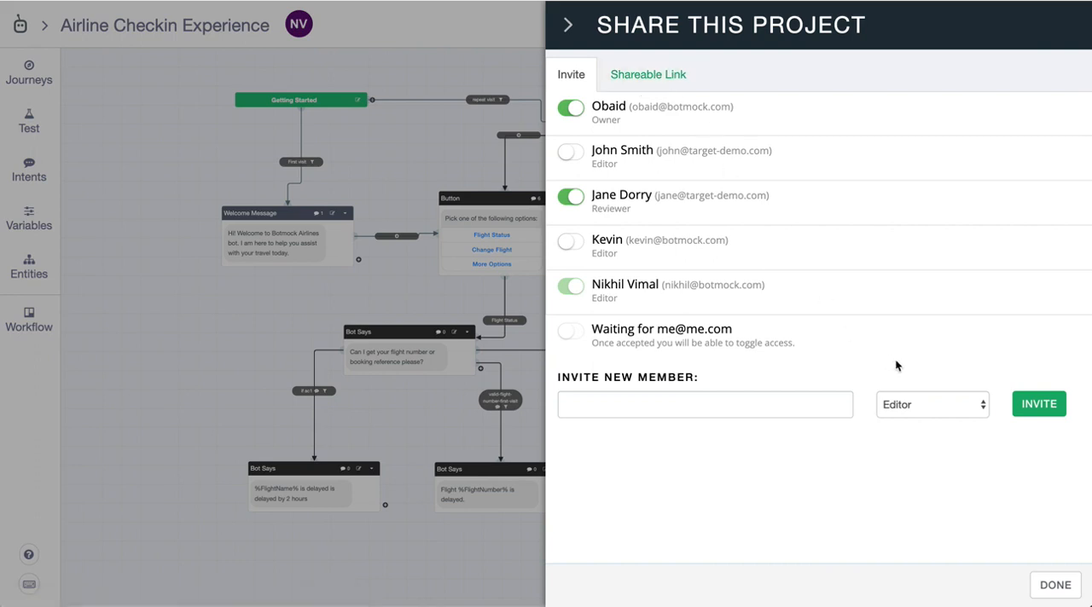
left_click(931, 404)
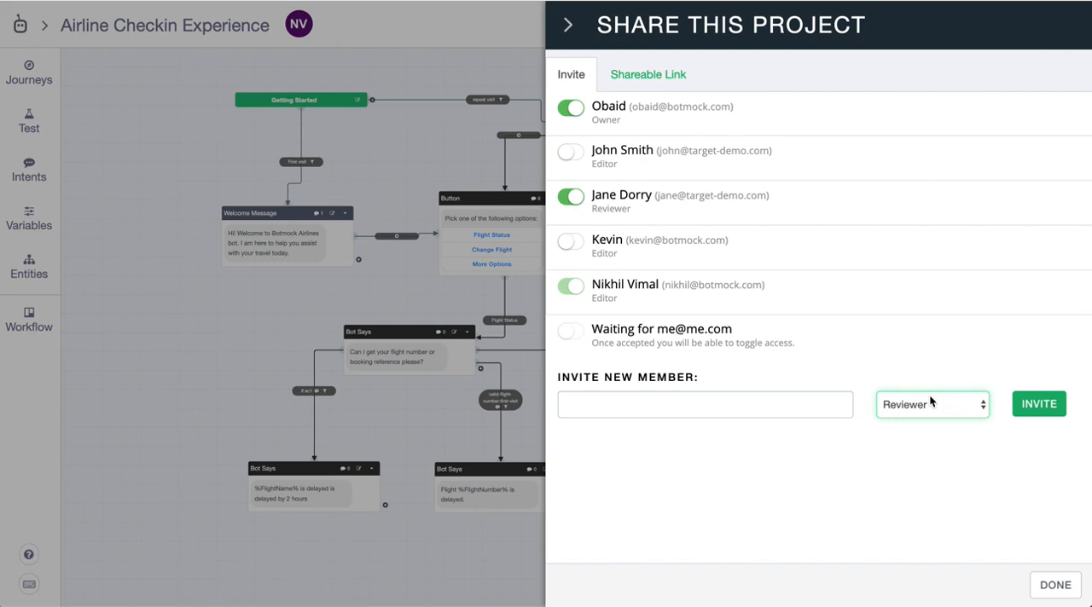
left_click(648, 75)
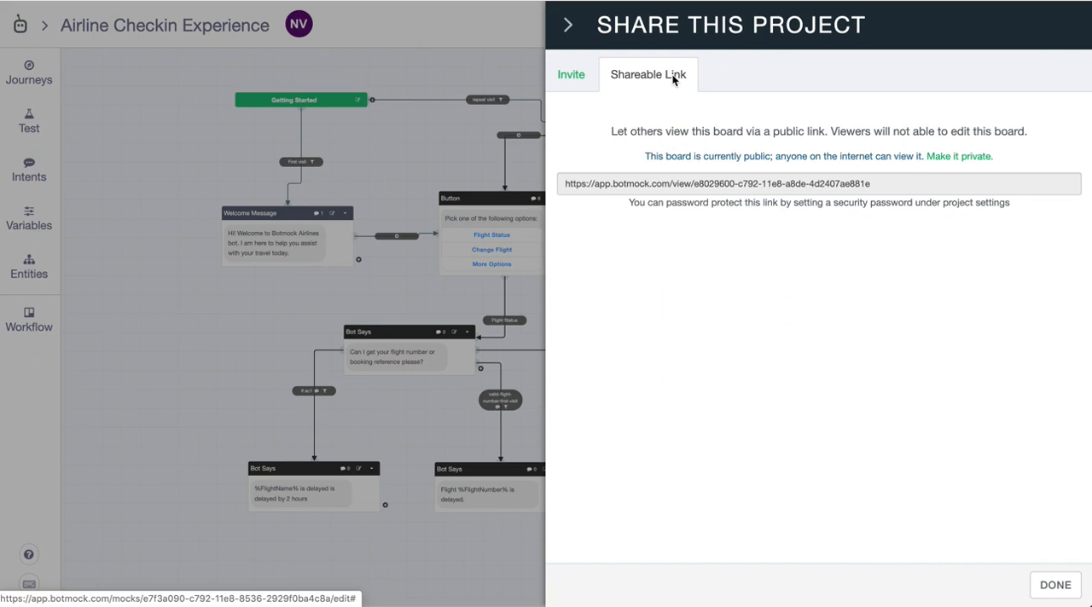
left_click(569, 75)
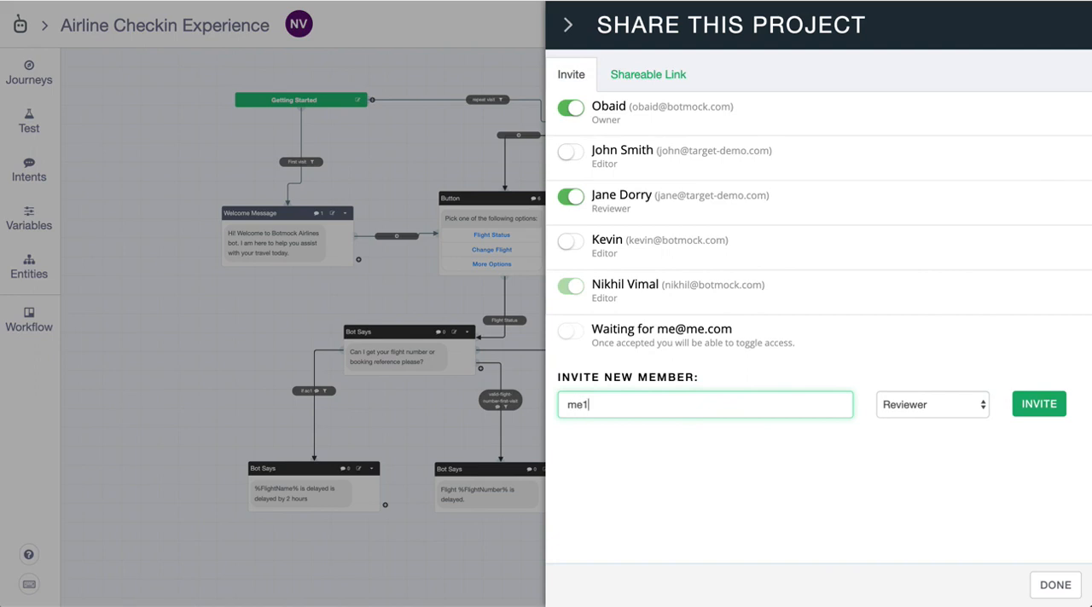
type("@me.com")
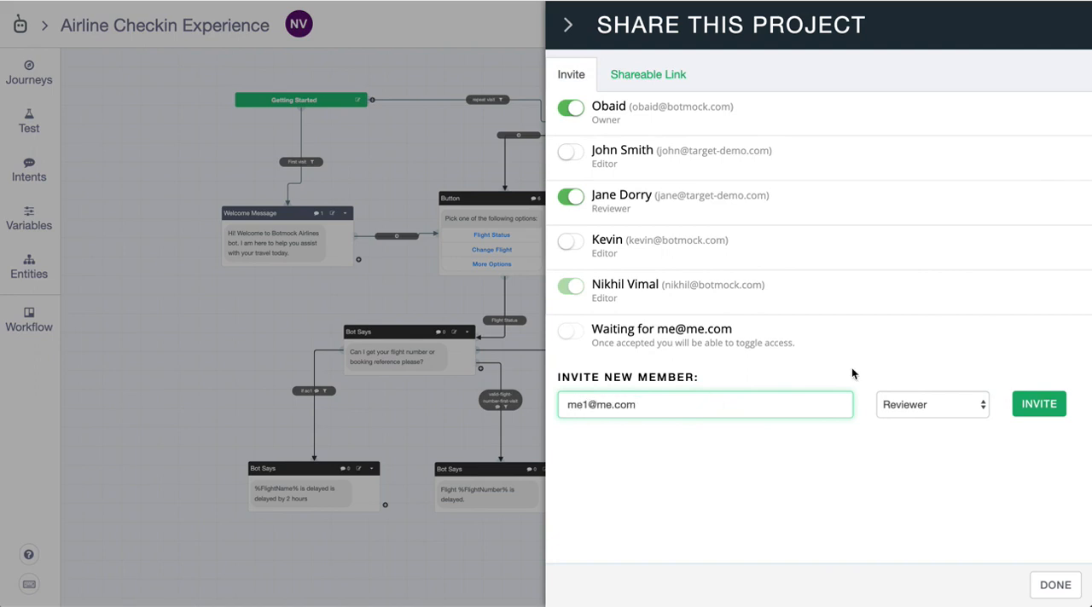
left_click(931, 404)
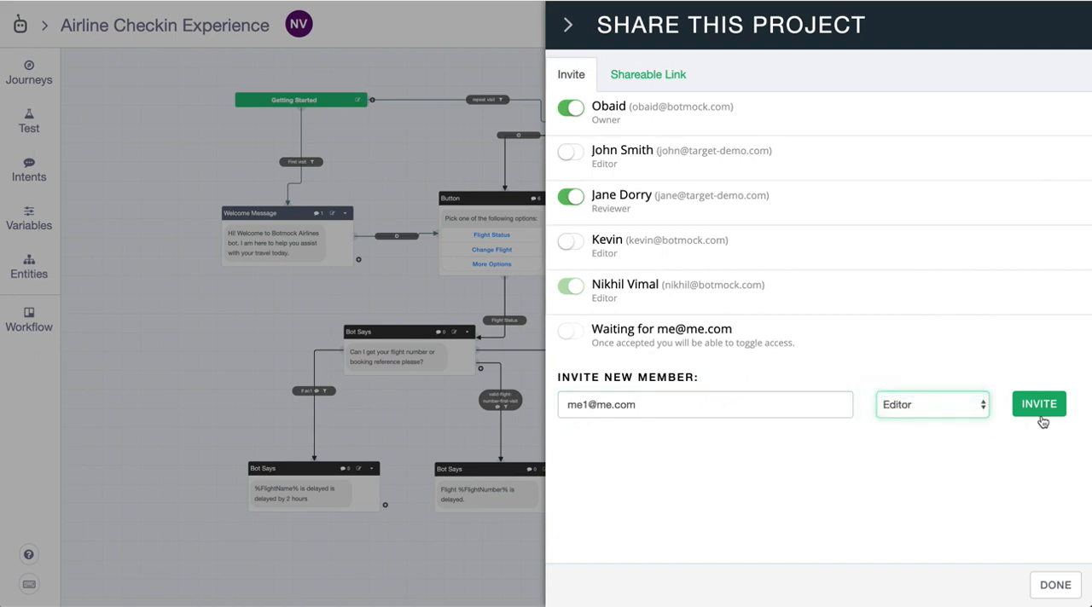
left_click(1040, 403)
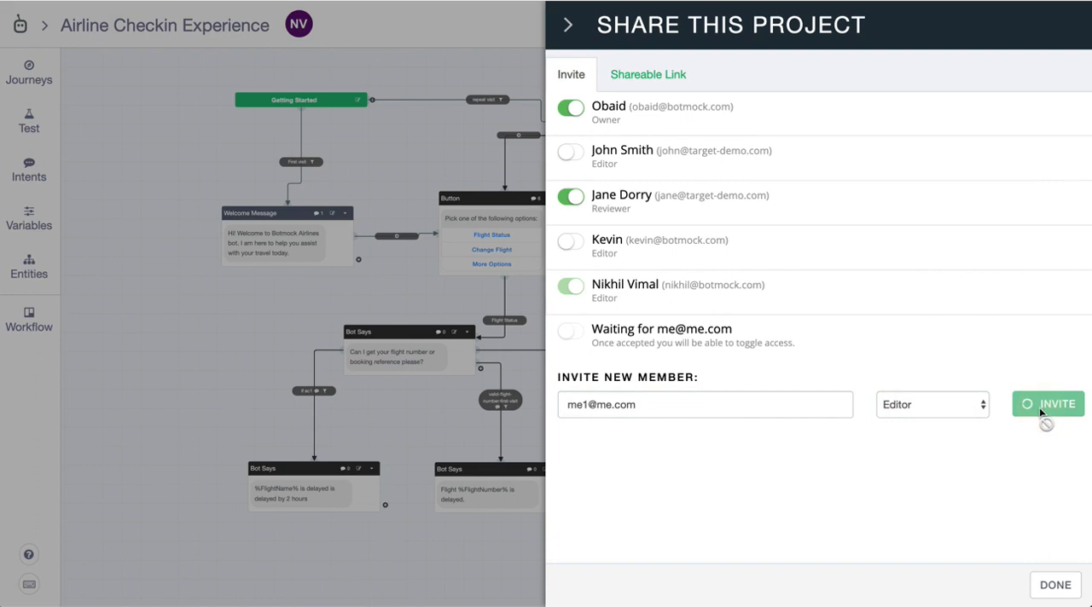
left_click(1052, 403)
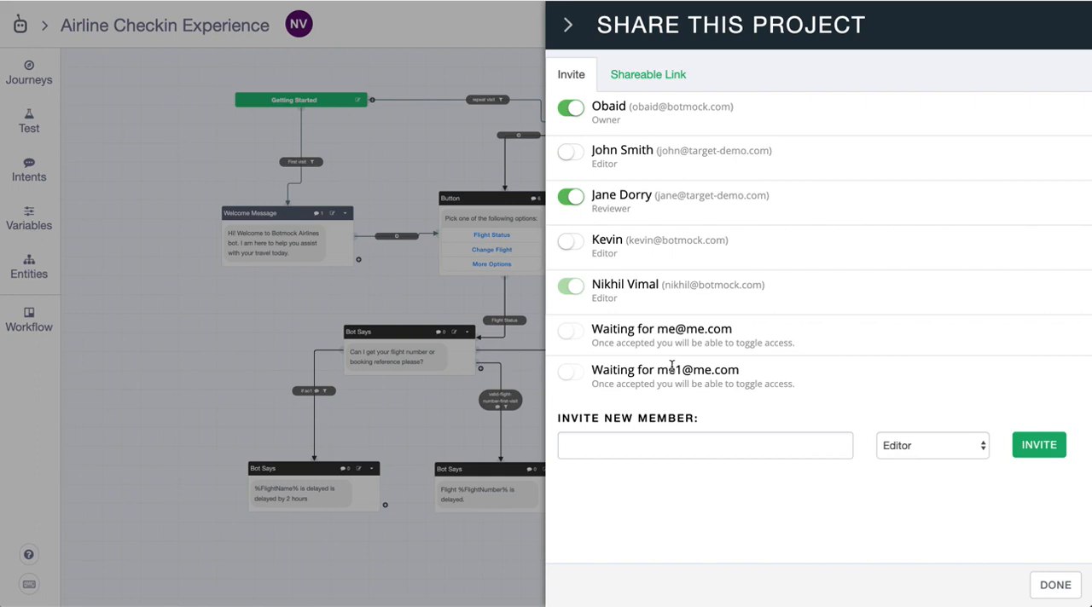
mouse_move(682, 369)
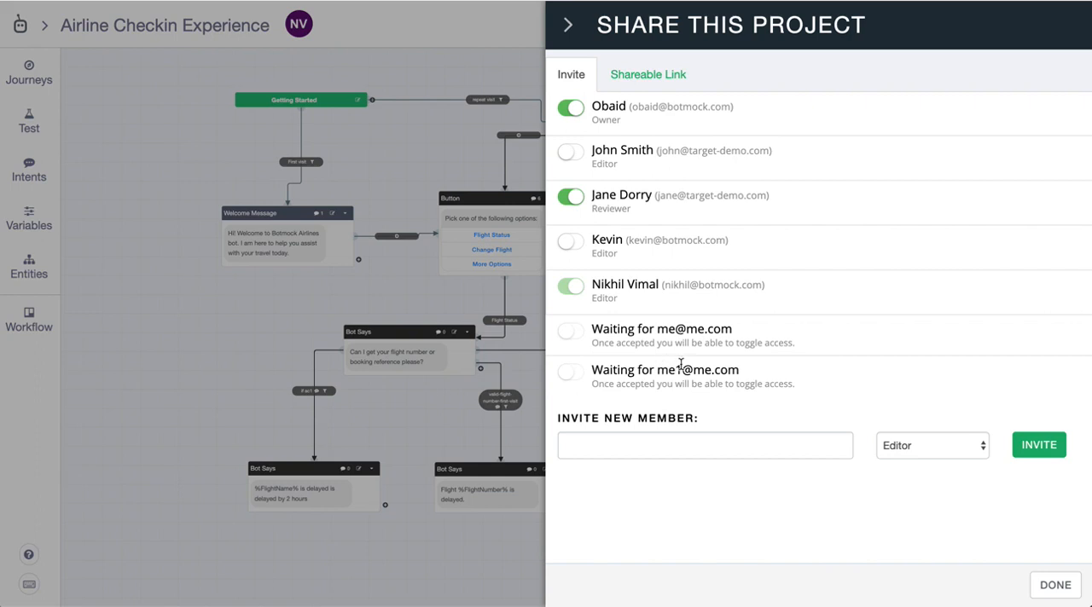